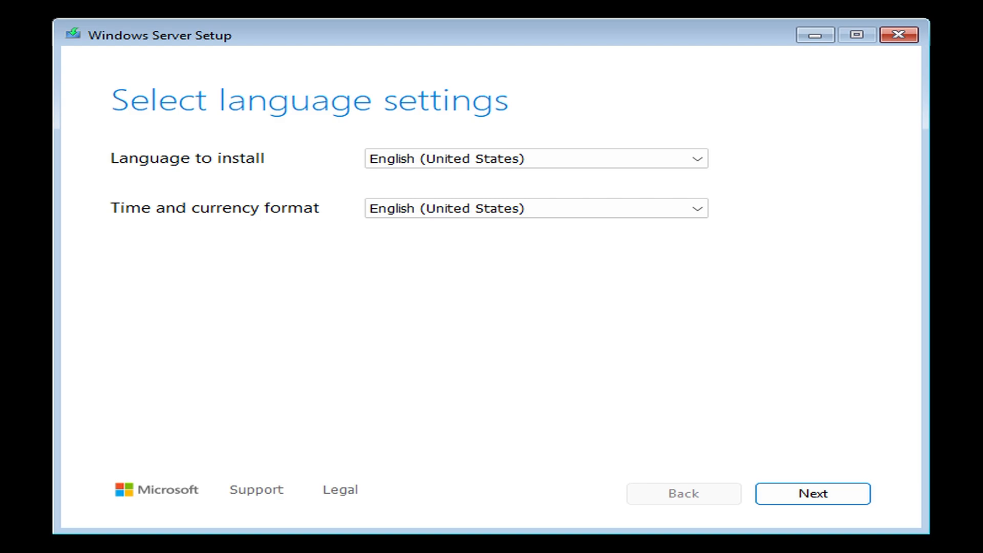
Step: Keep English (United States) language and the US keyboard layout
click(811, 493)
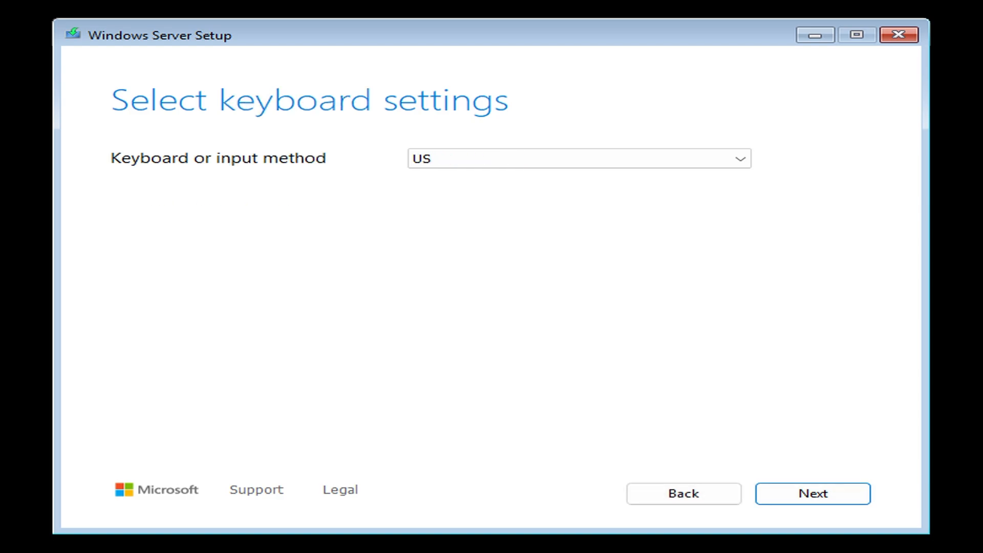
click(811, 493)
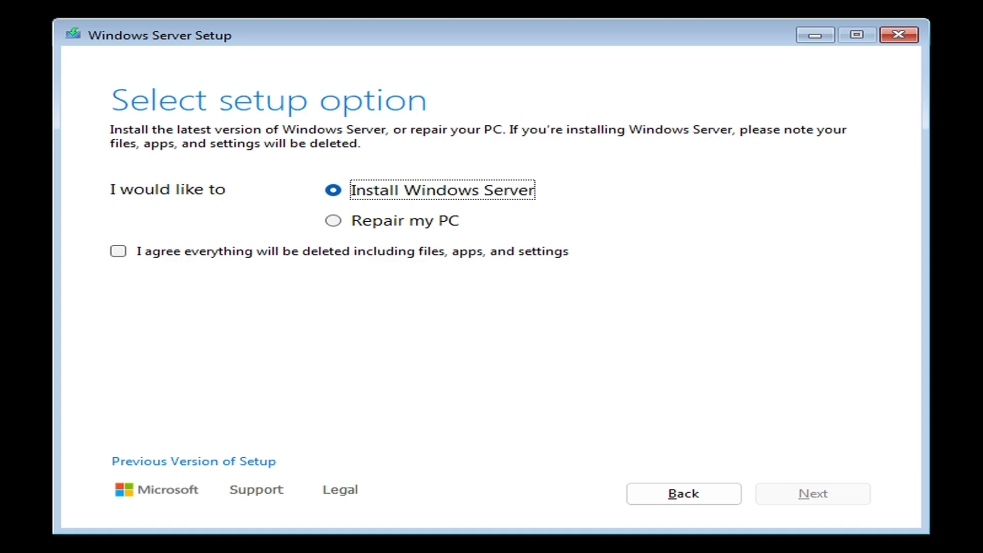
key(Tab)
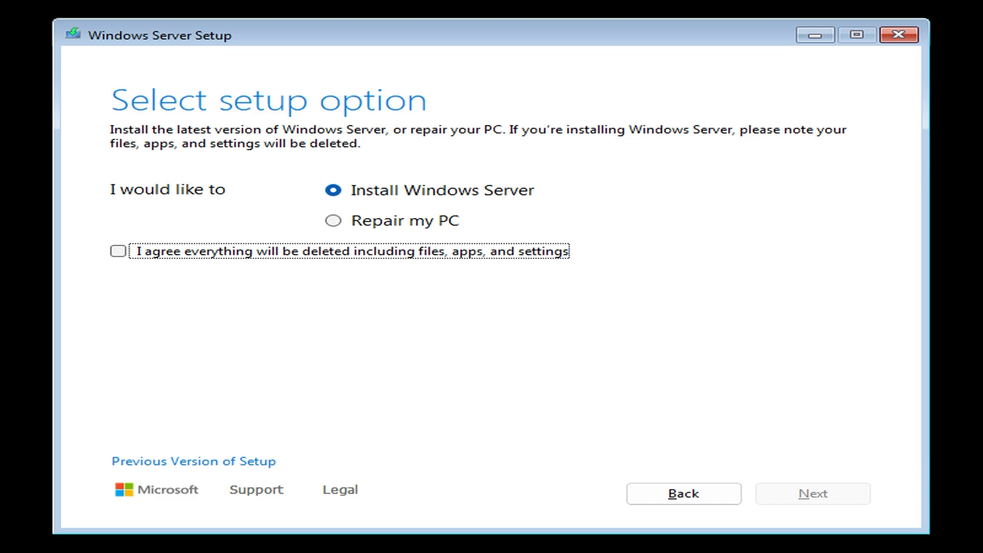
Step: Choose a fresh Windows Server install, agreeing everything will be deleted, and continue
click(117, 252)
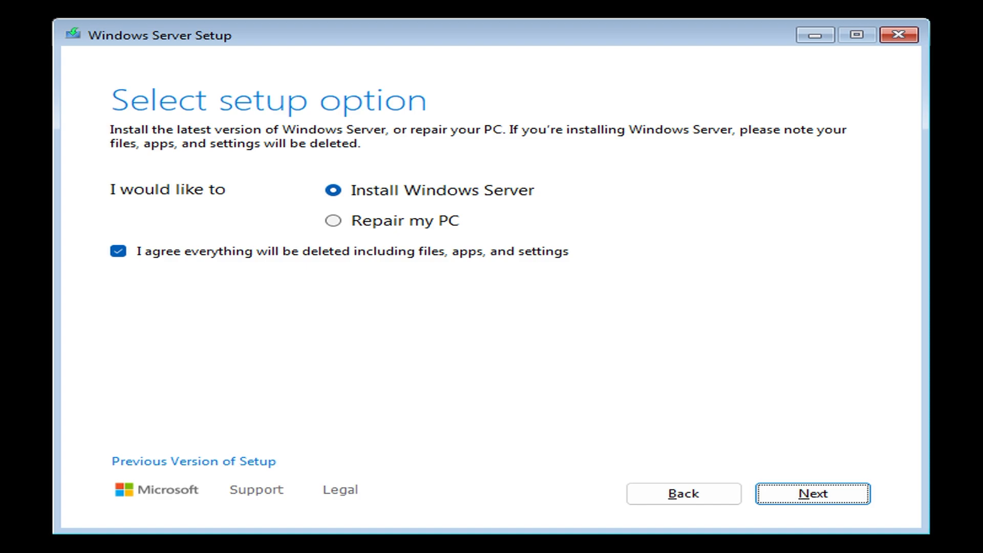
click(813, 494)
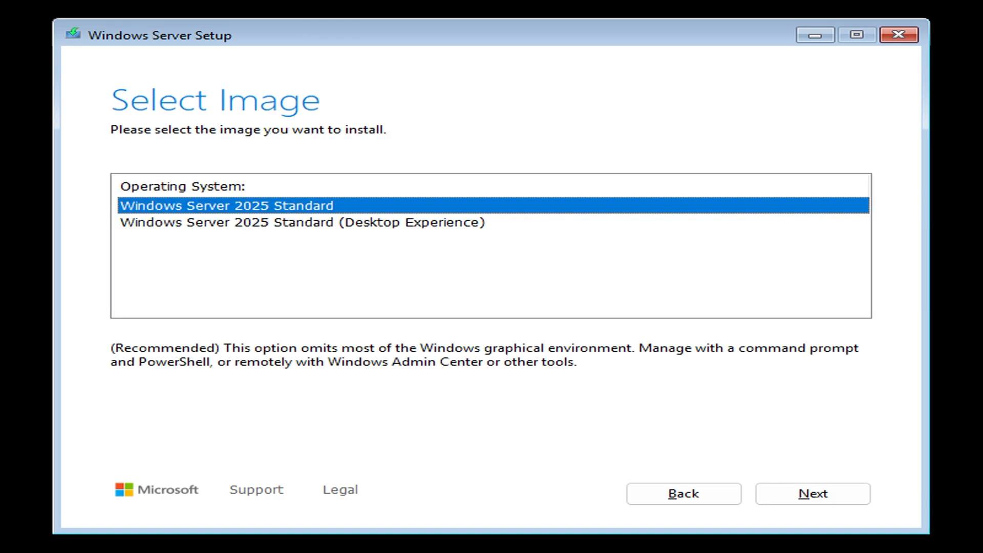
Step: Choose the Windows Server 2025 Standard (Desktop Experience) image and accept the license terms
click(301, 222)
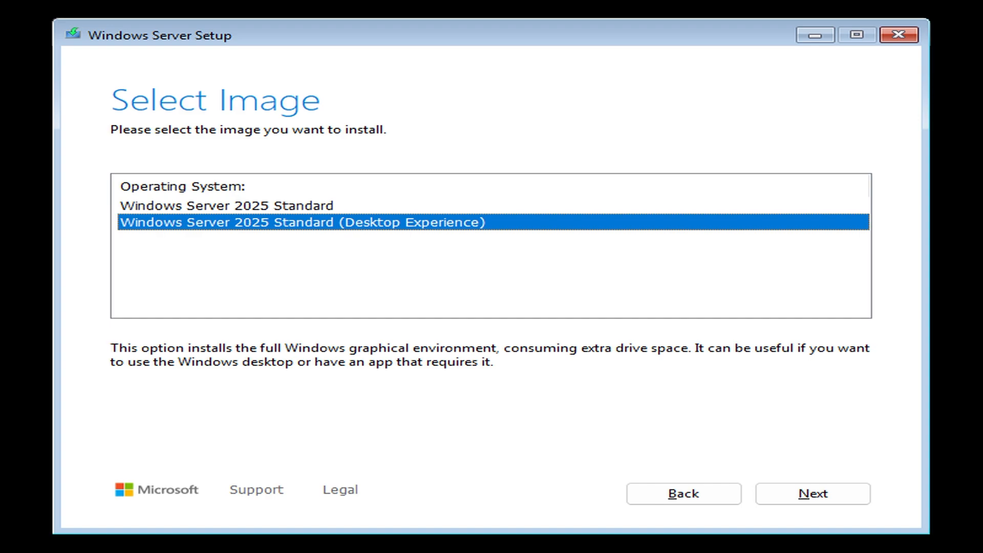
click(811, 494)
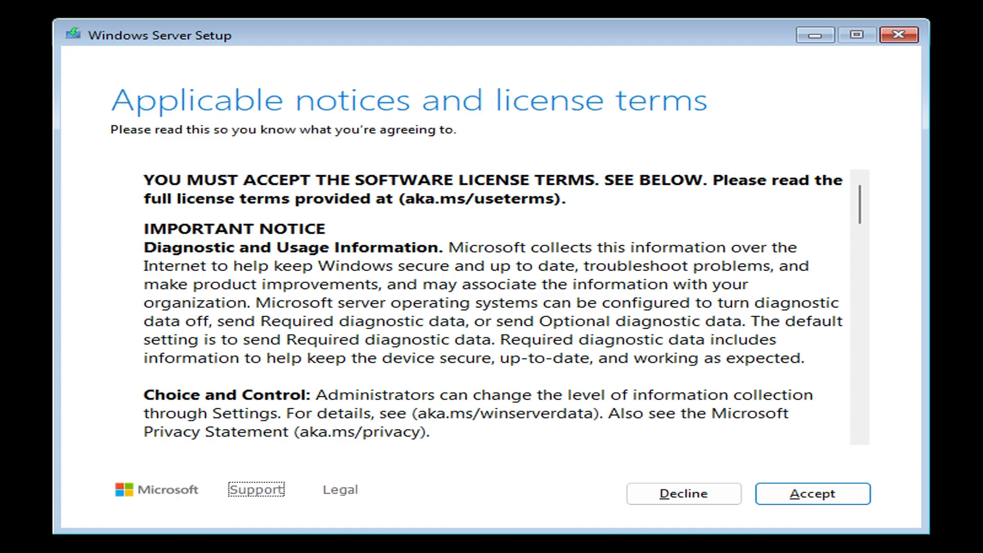
click(811, 493)
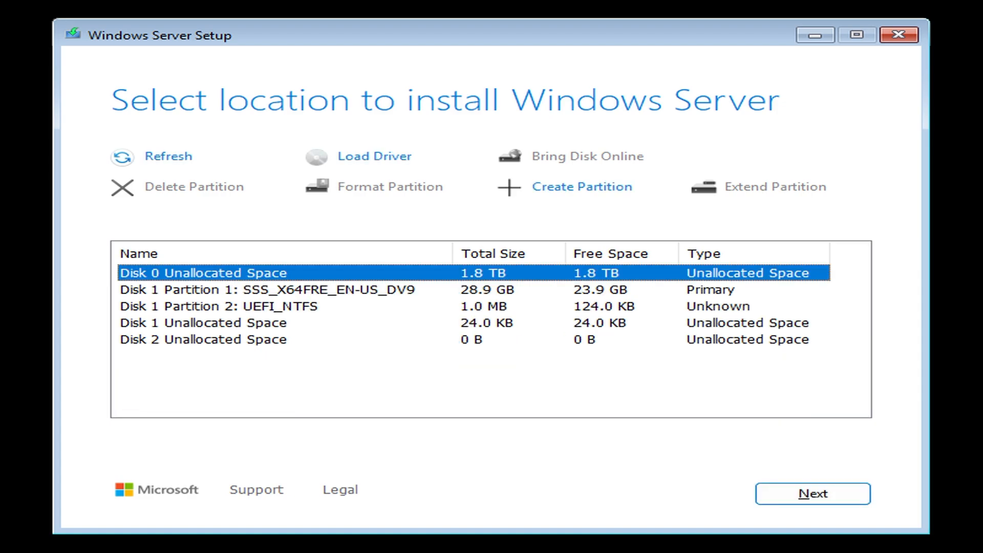
Step: After trying Disk 1 Partition 2, choose Disk 0 Unallocated Space (1.8 TB) as install location
click(301, 289)
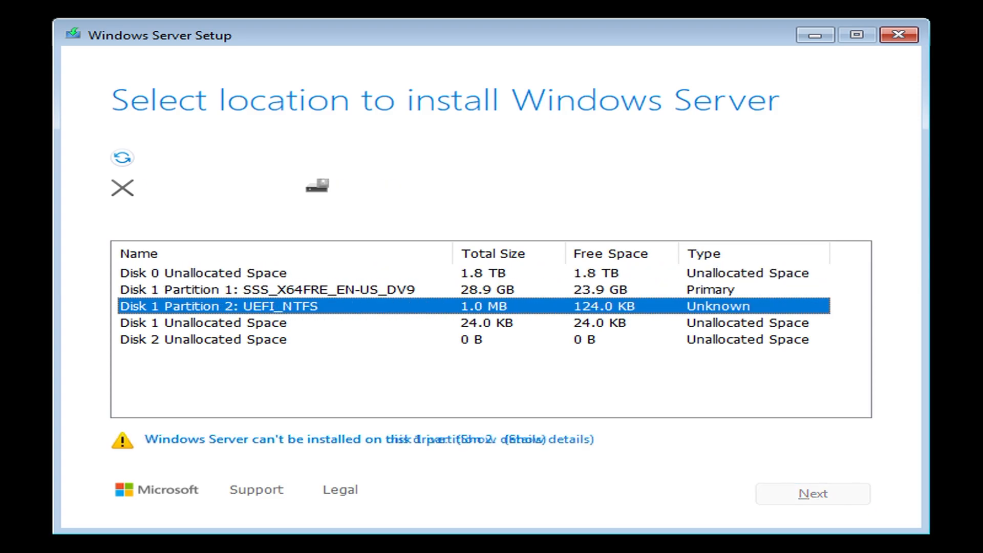
click(283, 289)
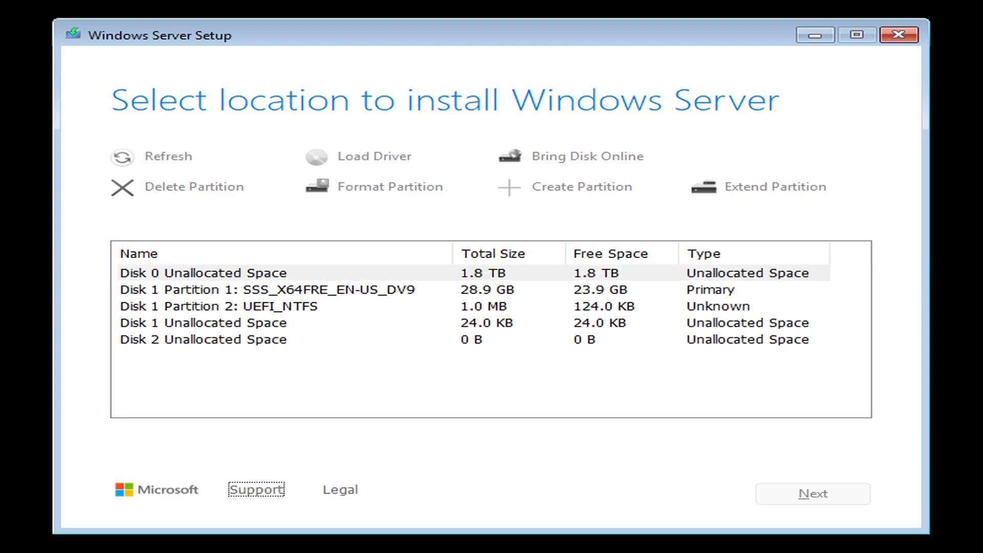
click(201, 272)
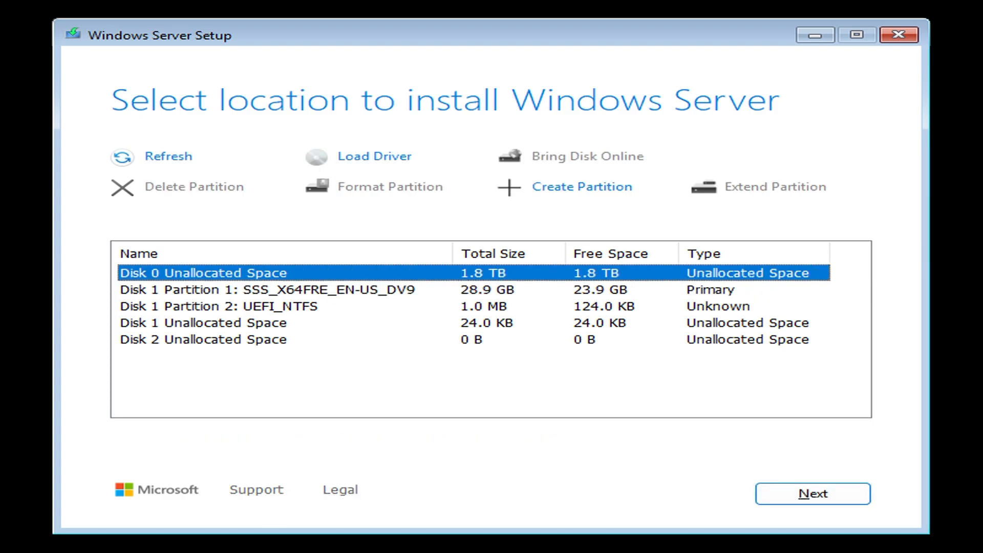
click(811, 494)
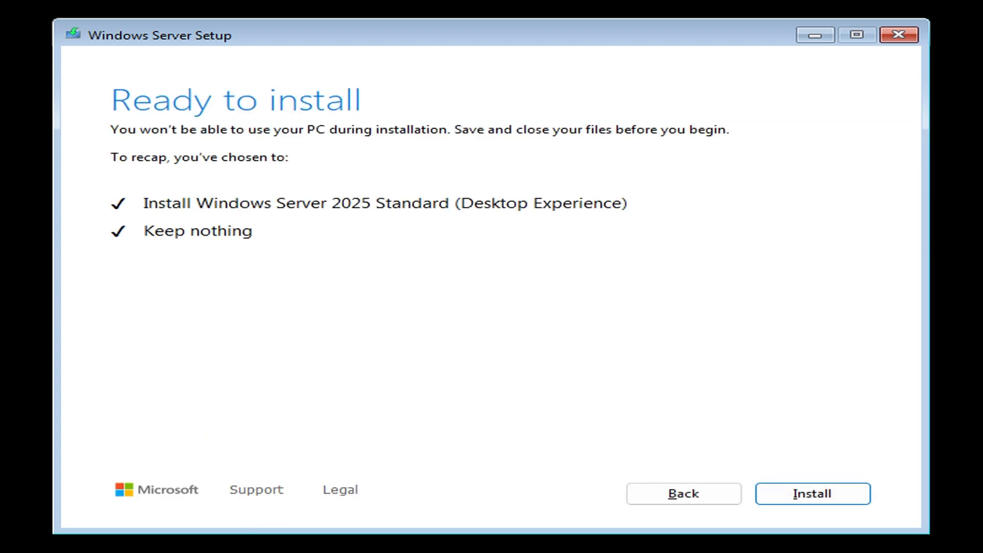
Step: Start the installation from the Ready to install summary and let it run to completion
click(340, 489)
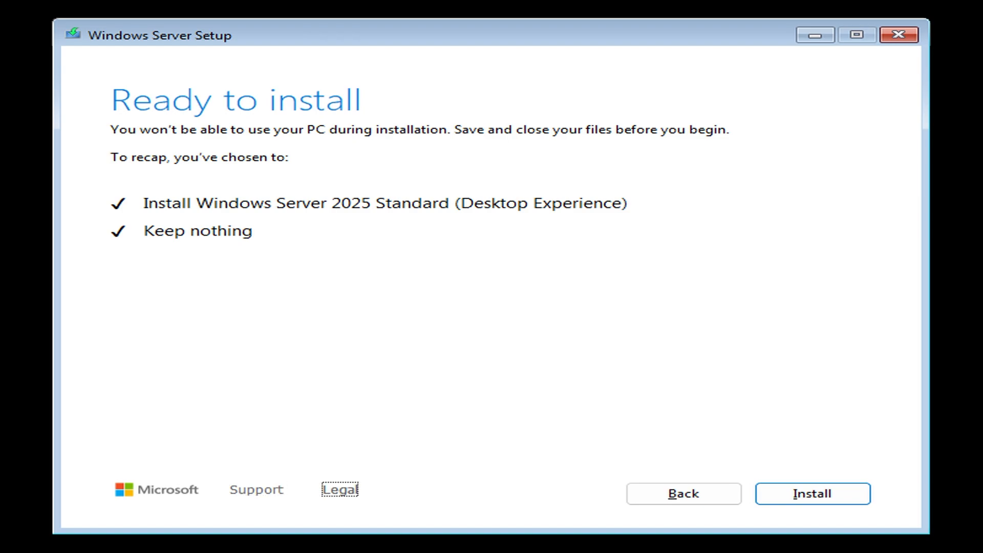
click(811, 494)
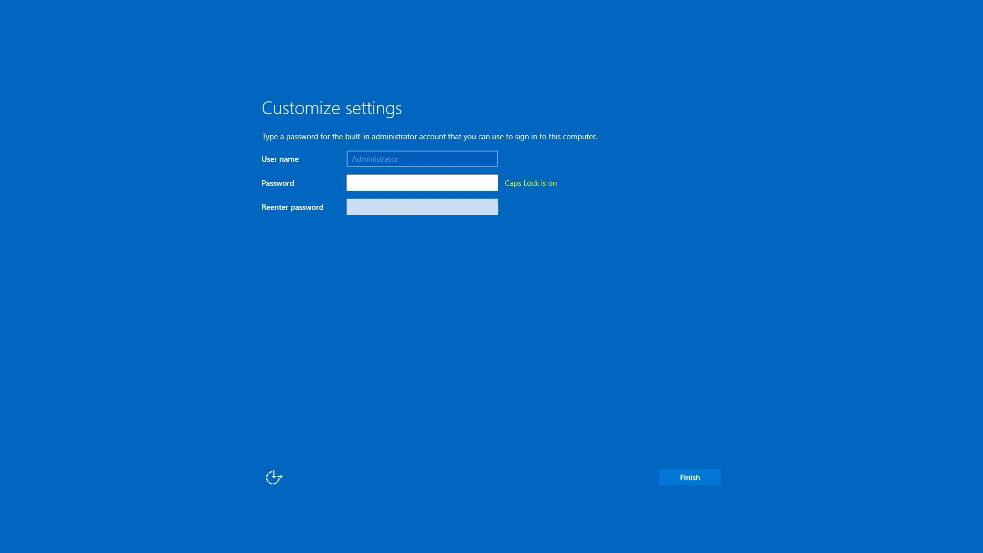
Step: Set the built-in Administrator password, then sign in as Administrator via Ctrl+Alt+Delete
click(688, 476)
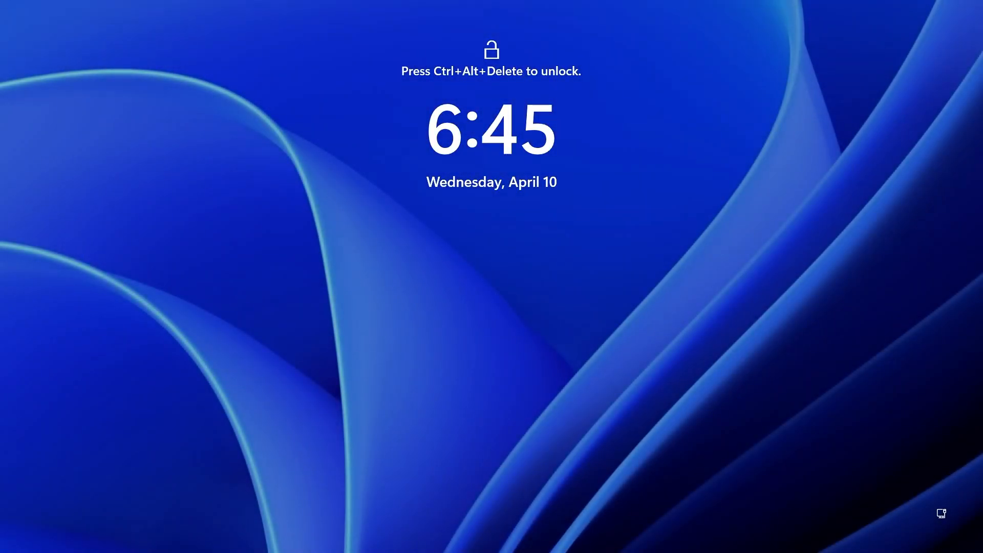
key(ctrl+alt+delete)
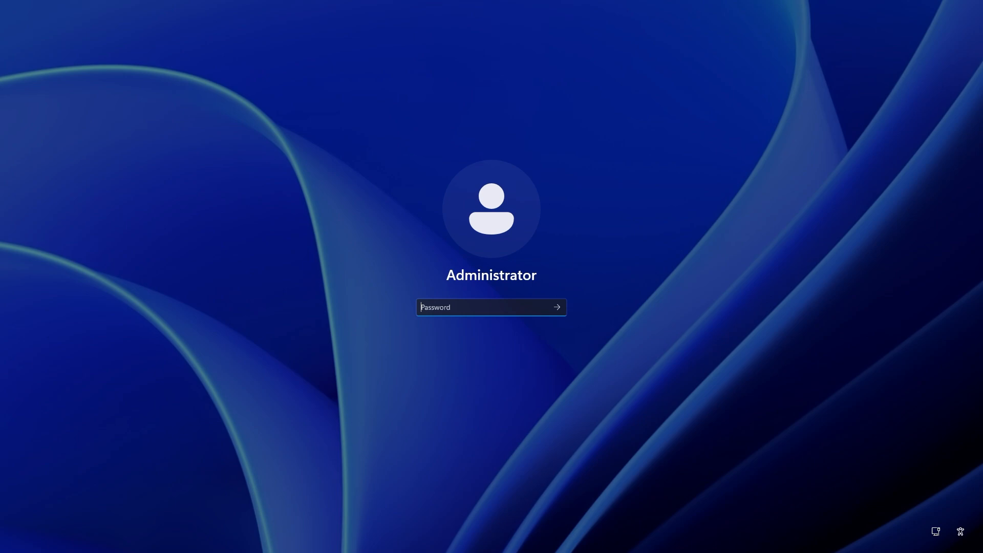
click(555, 307)
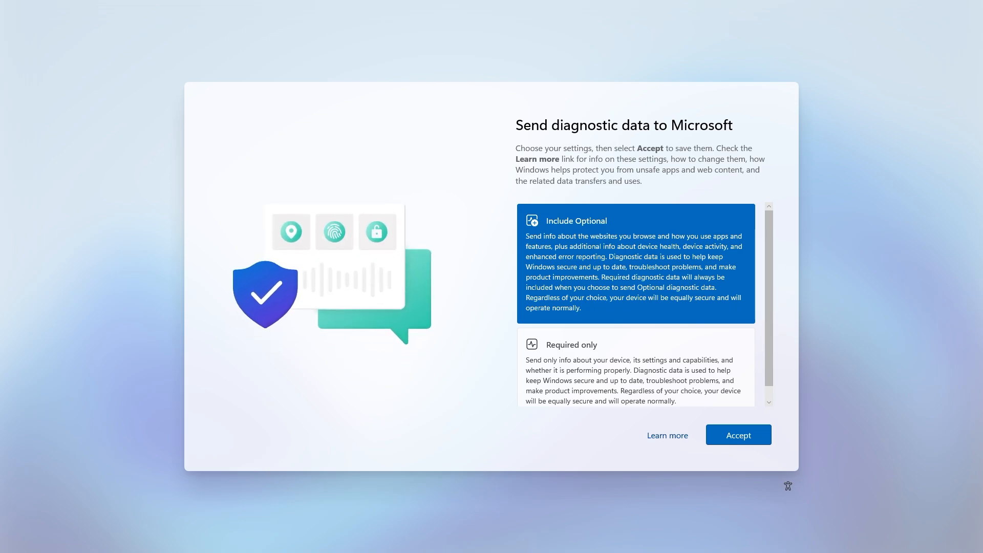
Step: Send Required only diagnostic data to Microsoft and reach the desktop
click(635, 361)
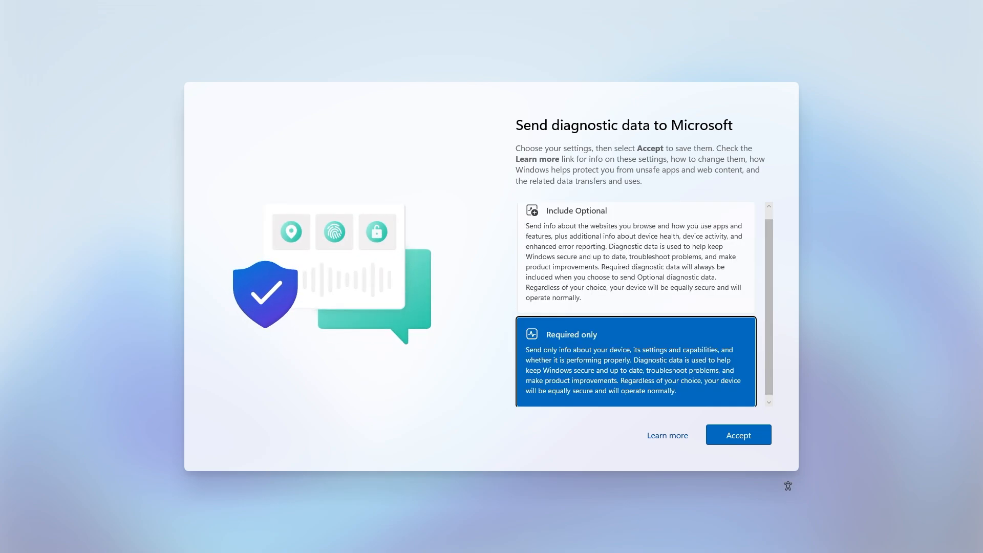
click(738, 434)
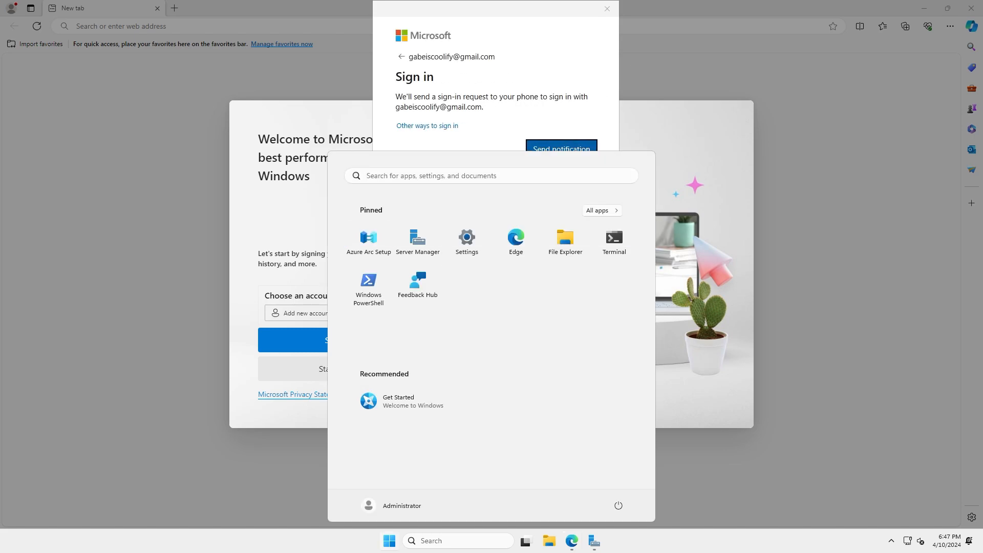
Step: Launch Settings from Start and scroll the System page down to About
click(466, 239)
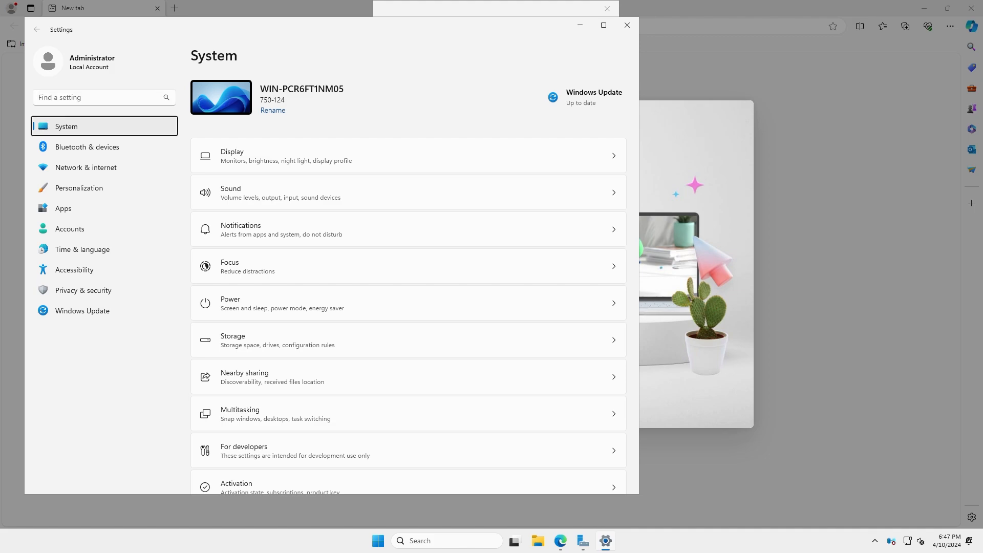
click(82, 249)
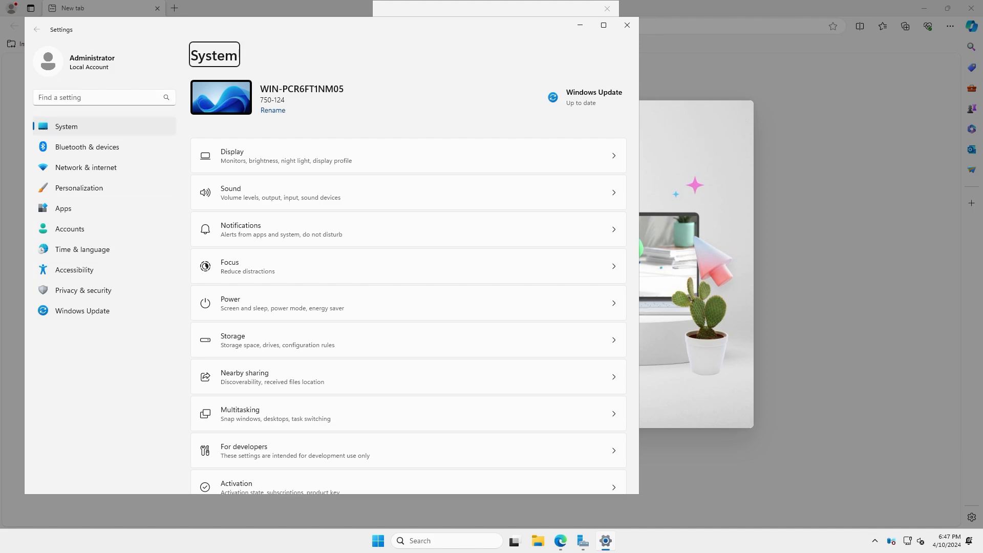
scroll(down, 3)
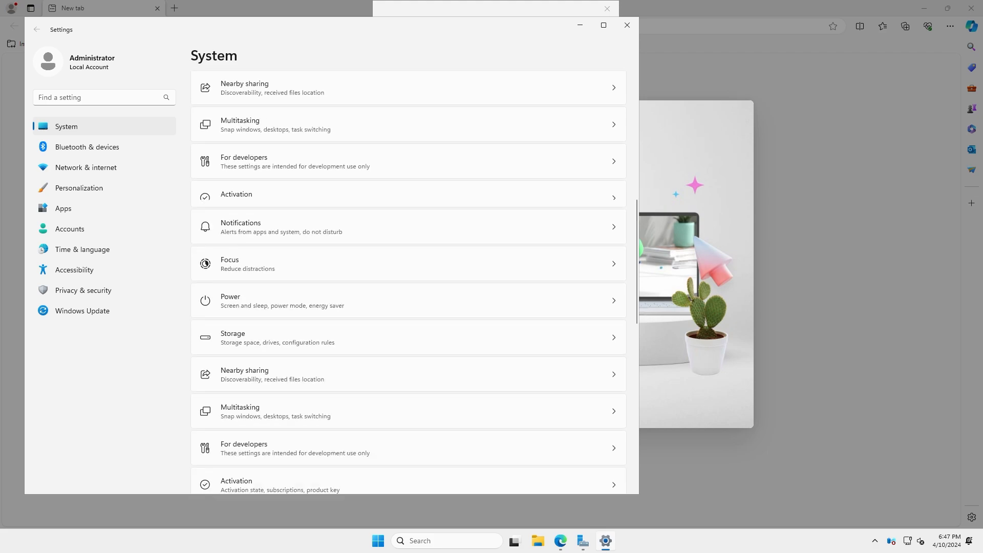
scroll(down, 3)
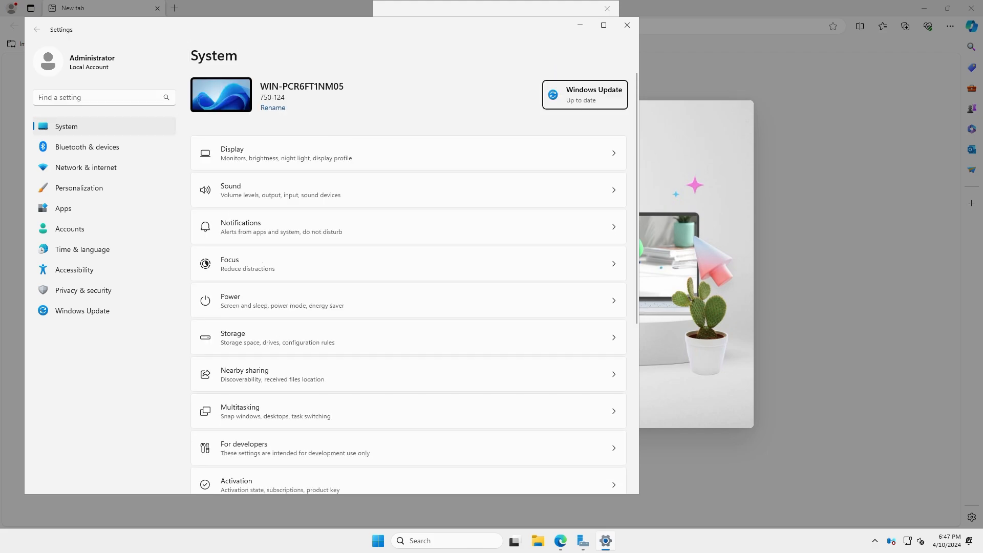
scroll(down, 3)
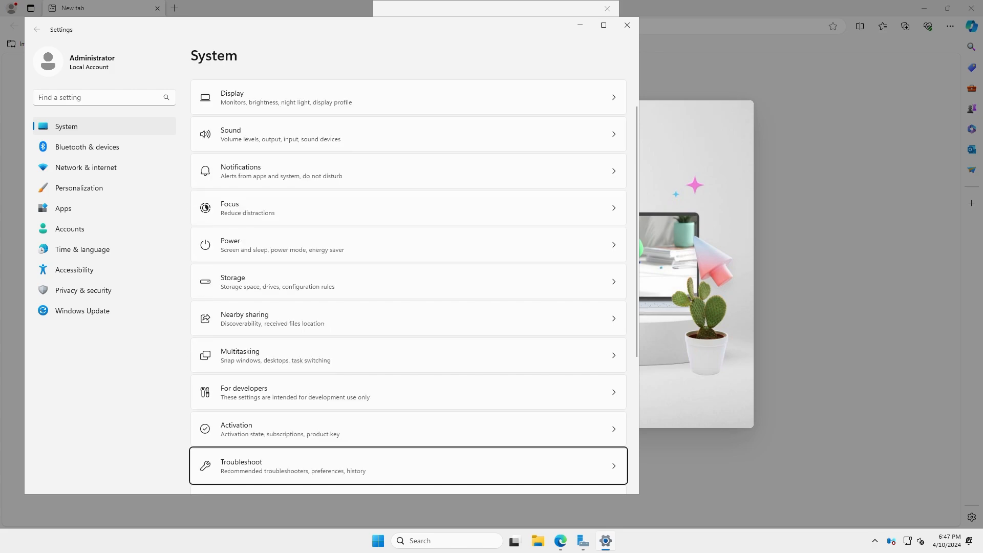
scroll(down, 3)
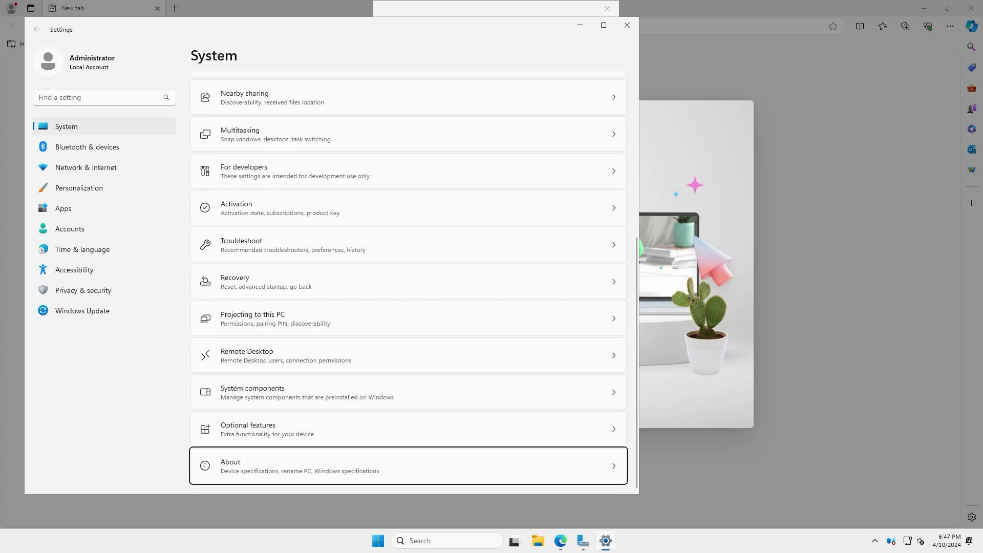
Step: Show the About page with device and Windows Server 2025 Standard specifications
click(408, 465)
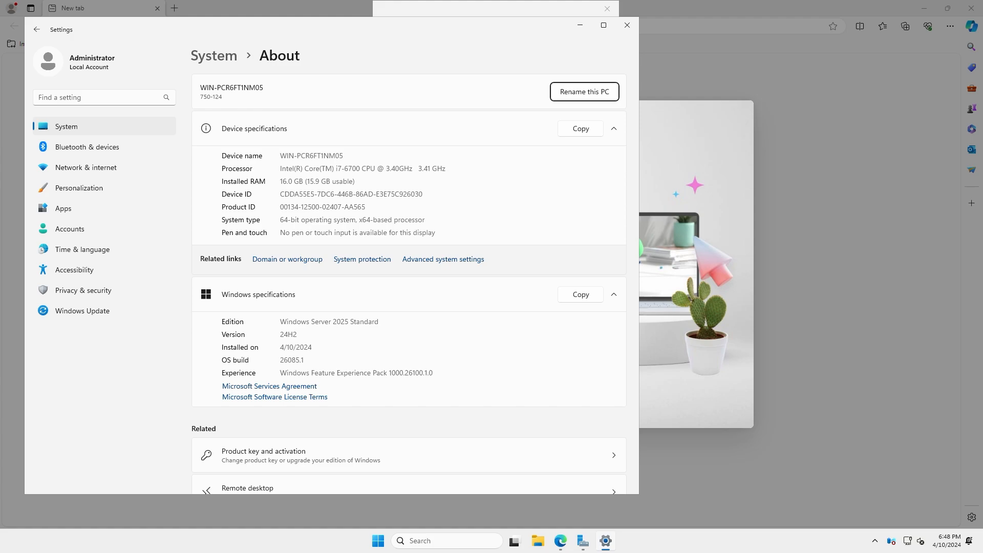
scroll(down, 3)
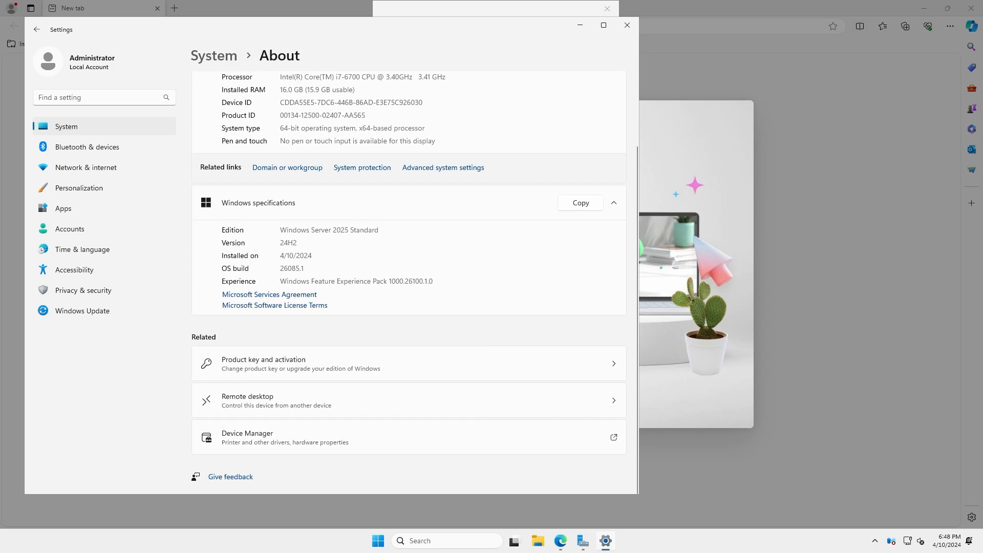